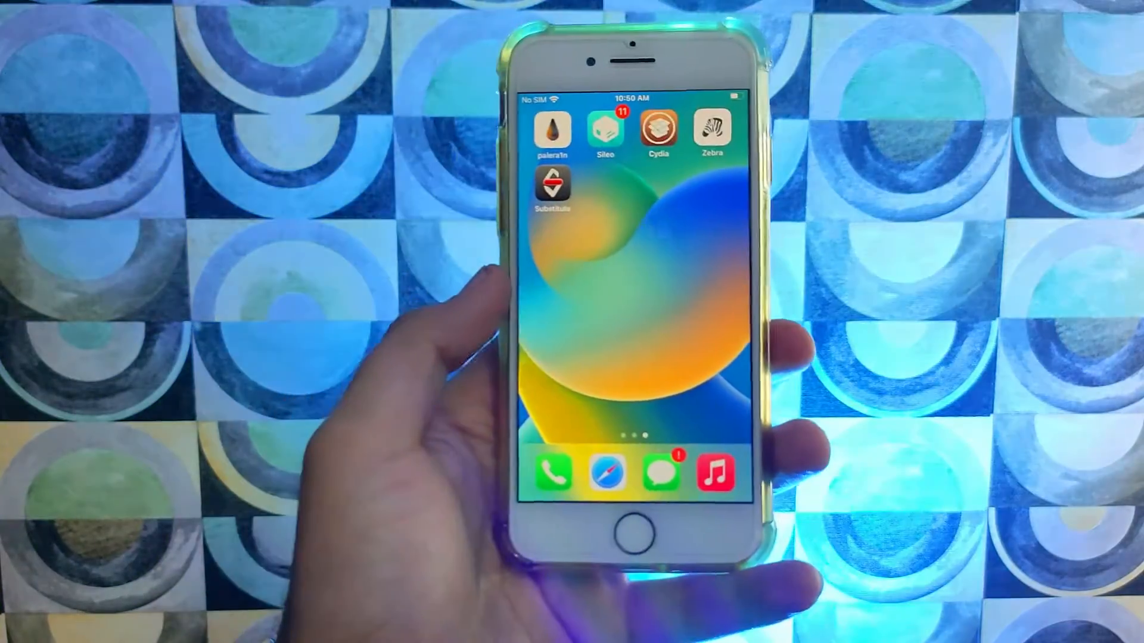
- Launch Sileo from the home screen and review its pending package updates
{"action": "left_click", "coordinate": [605, 131]}
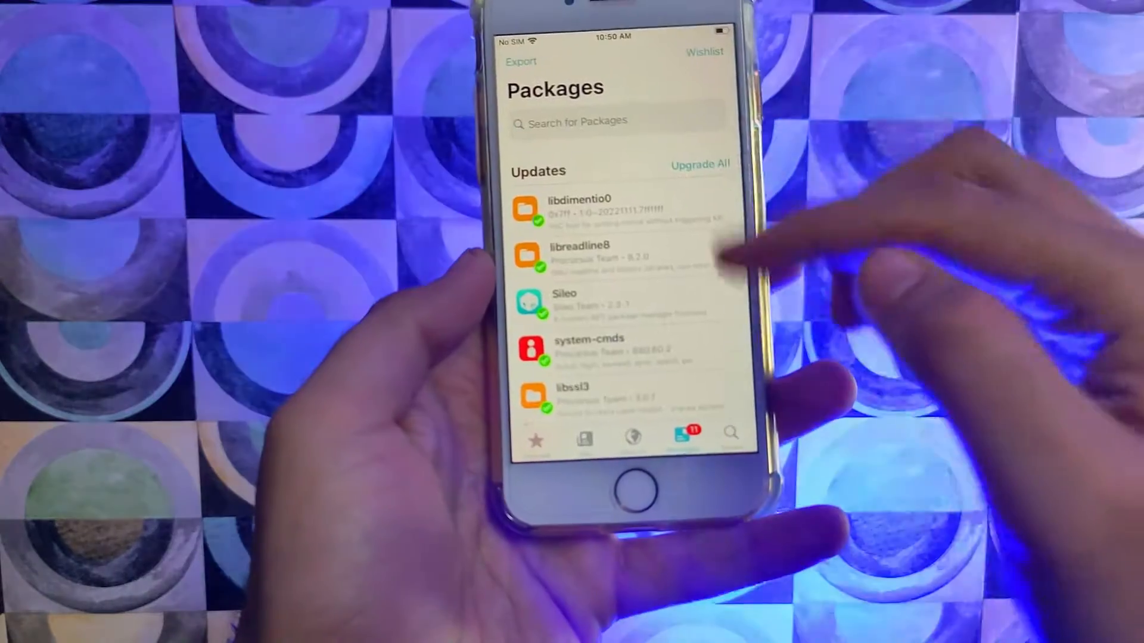
{"action": "left_click", "coordinate": [698, 163]}
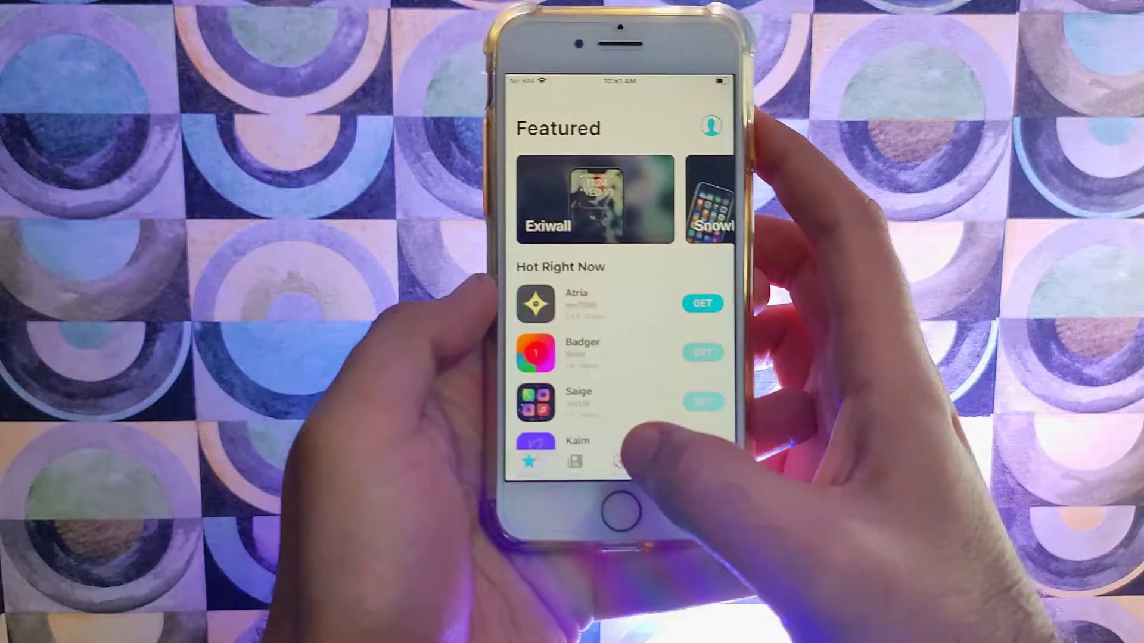
- Browse installed packages and sources, then search 'Fil' to list TIGI Software's Filza packages
{"action": "left_click", "coordinate": [641, 449]}
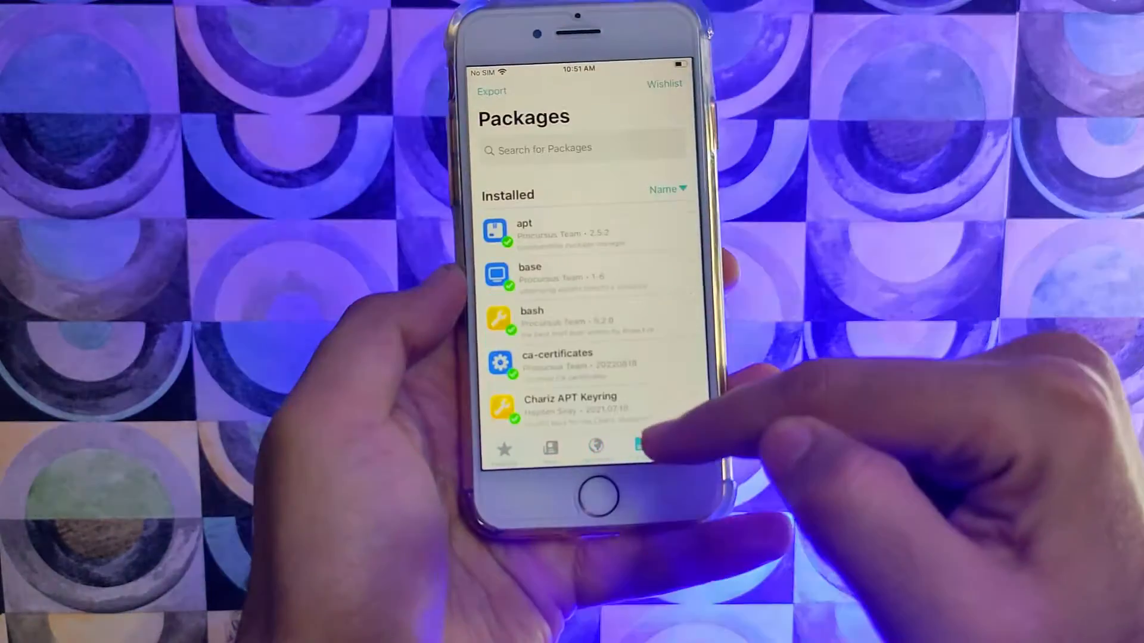
{"action": "left_click", "coordinate": [645, 448]}
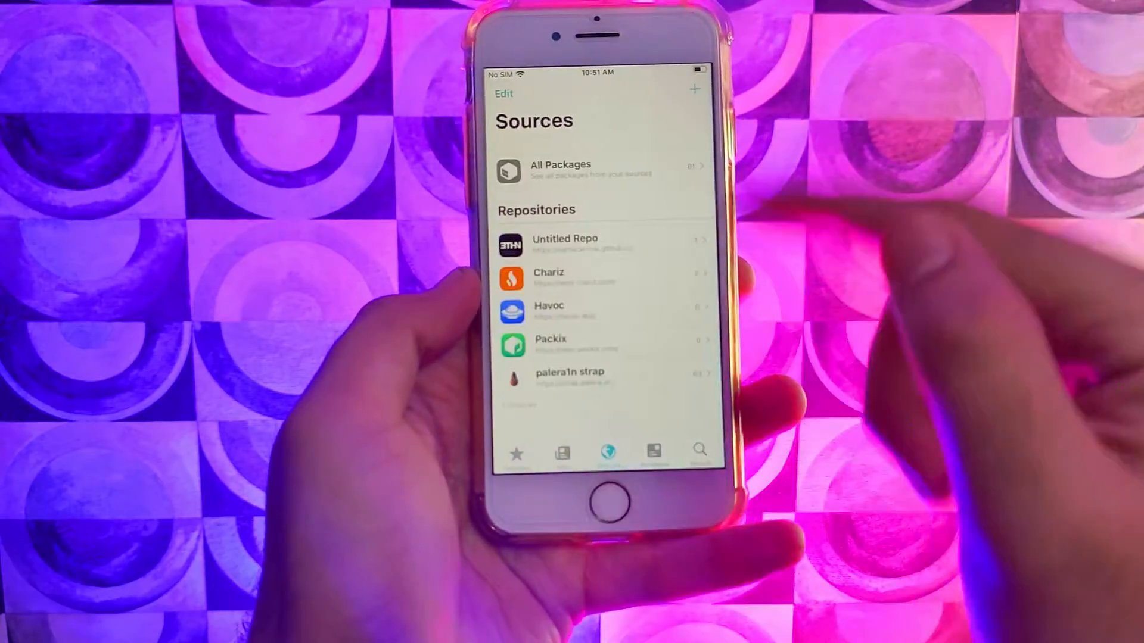
{"action": "left_click", "coordinate": [693, 88]}
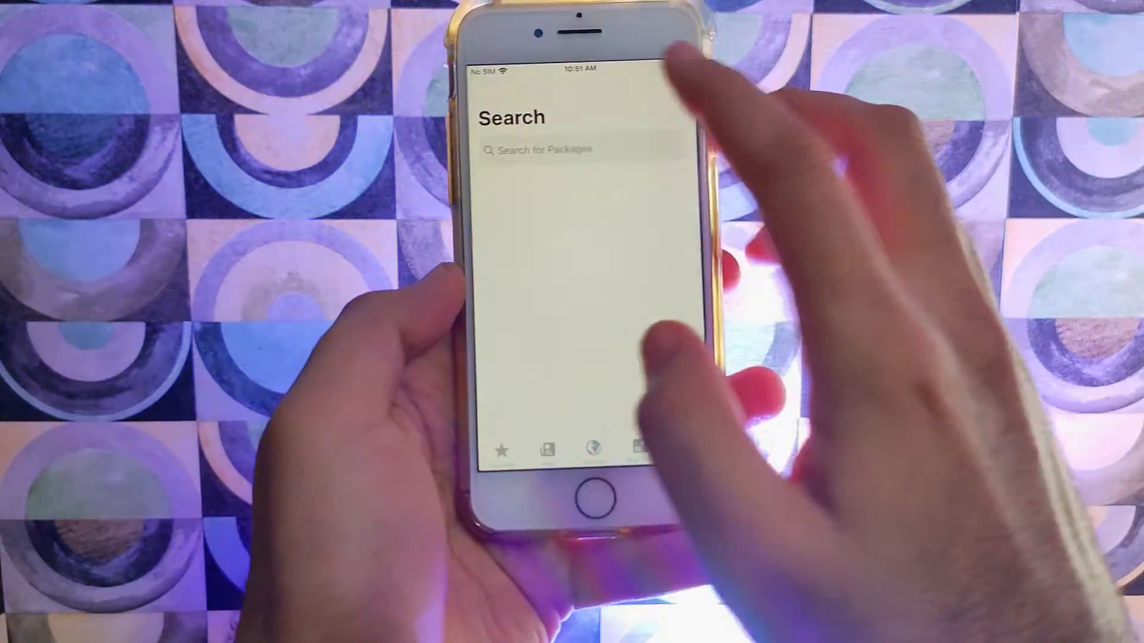
{"action": "type", "text": "Fil"}
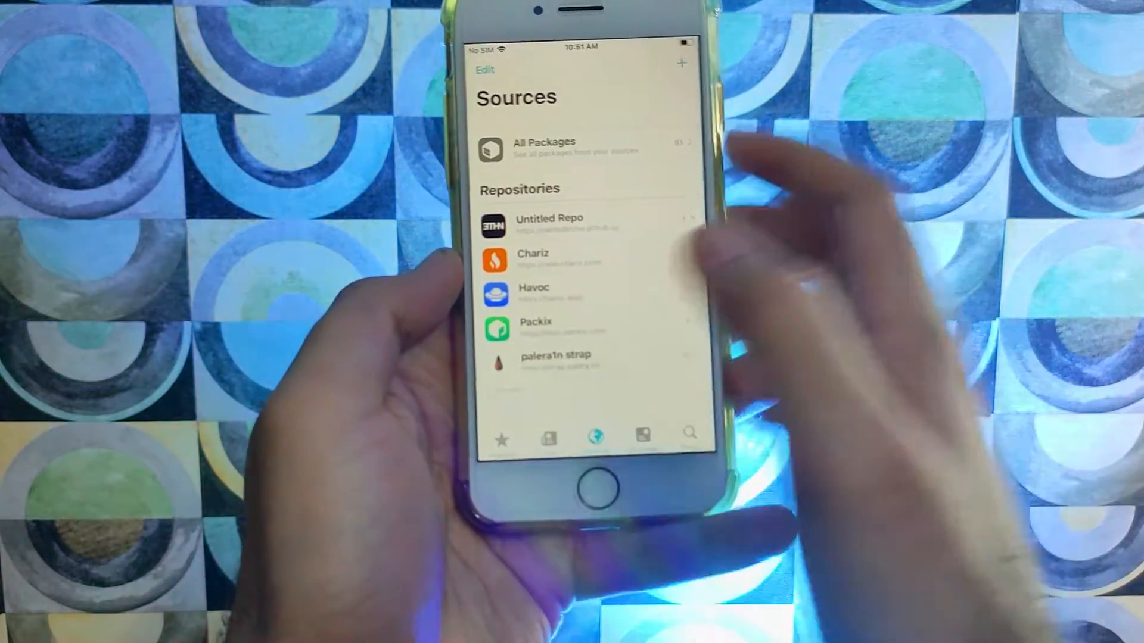
{"action": "left_click", "coordinate": [681, 63]}
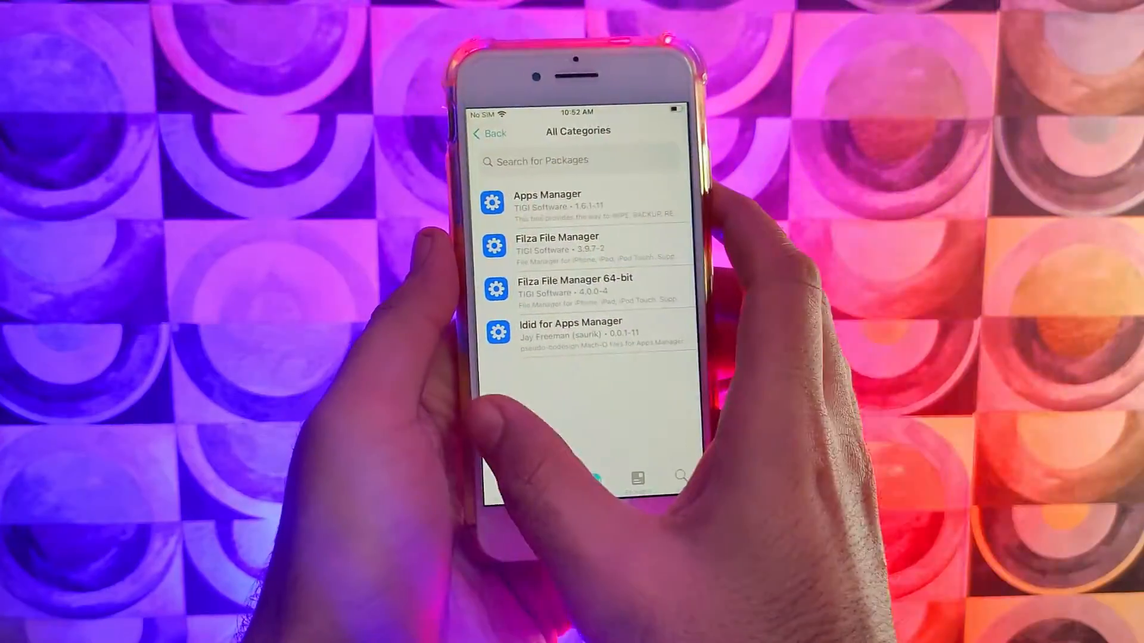
- Install Filza File Manager 64-bit, then open and leave its file browser
{"action": "left_click", "coordinate": [573, 288]}
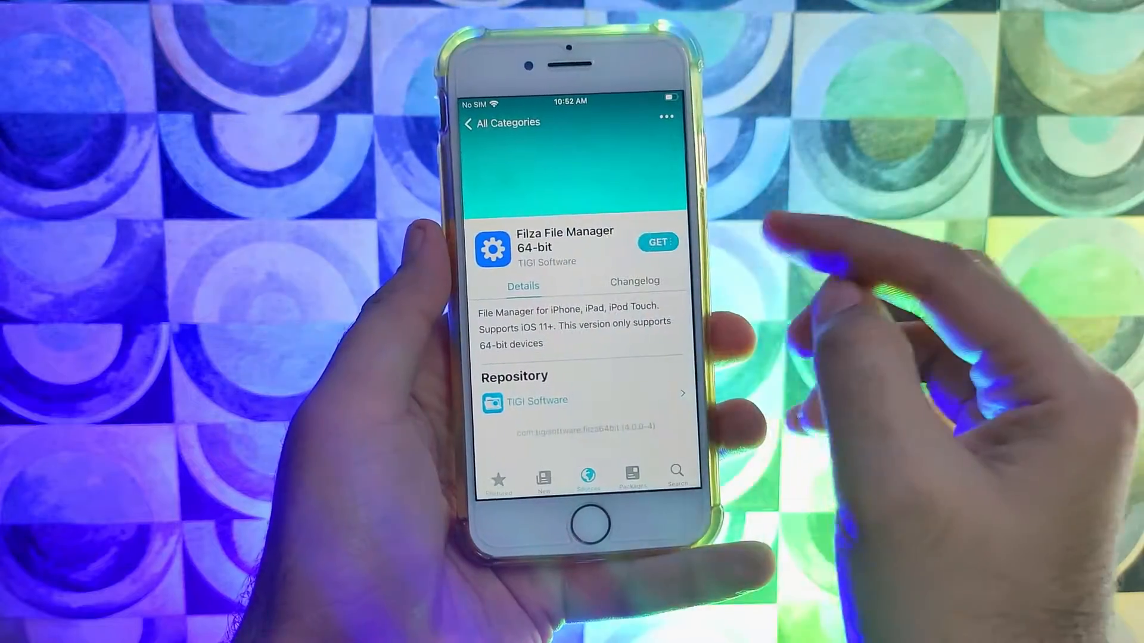
{"action": "left_click", "coordinate": [656, 241]}
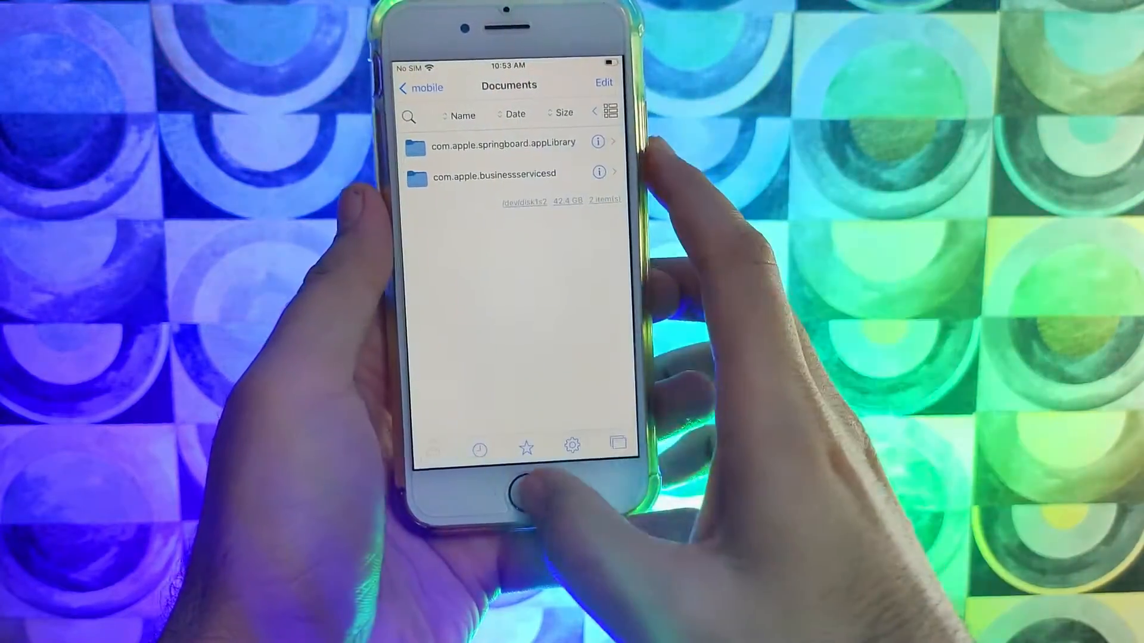
{"action": "left_click", "coordinate": [518, 491]}
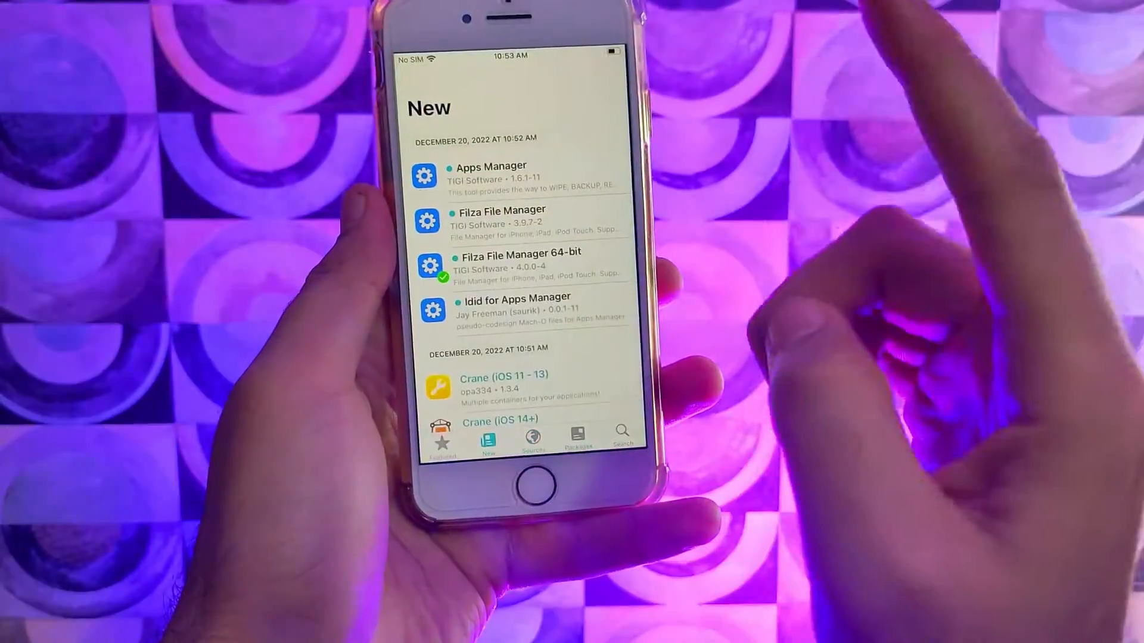
{"action": "left_click", "coordinate": [518, 264]}
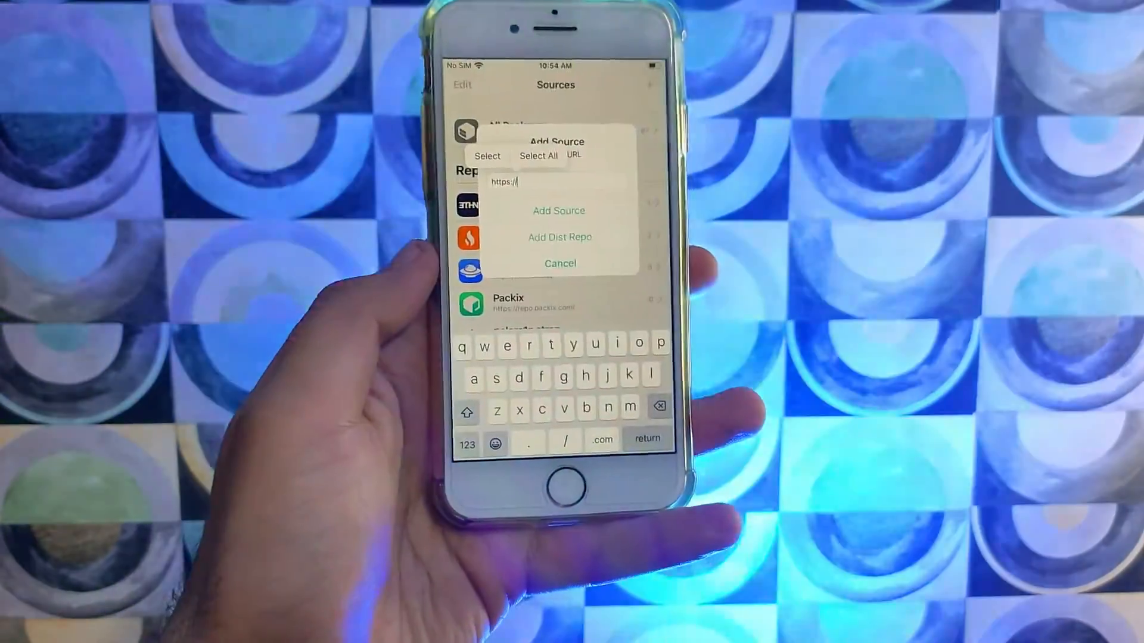
{"action": "type", "text": "apt"}
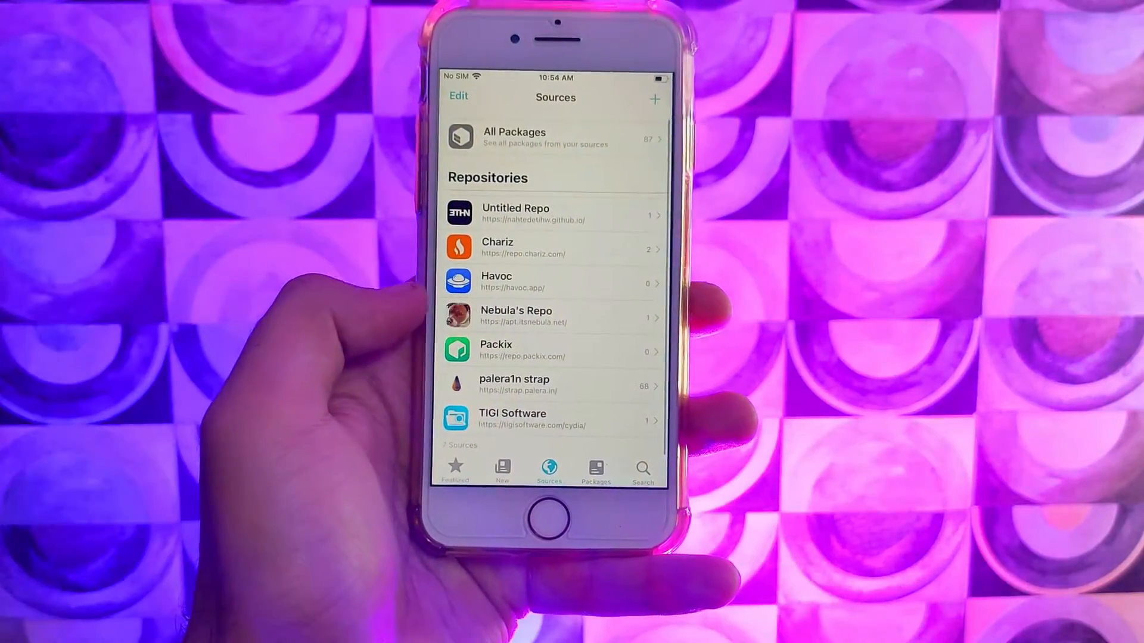
- Queue FilzaFixer from Nebula's Repo and confirm installing it with ldid and libplist3
{"action": "left_click", "coordinate": [516, 316]}
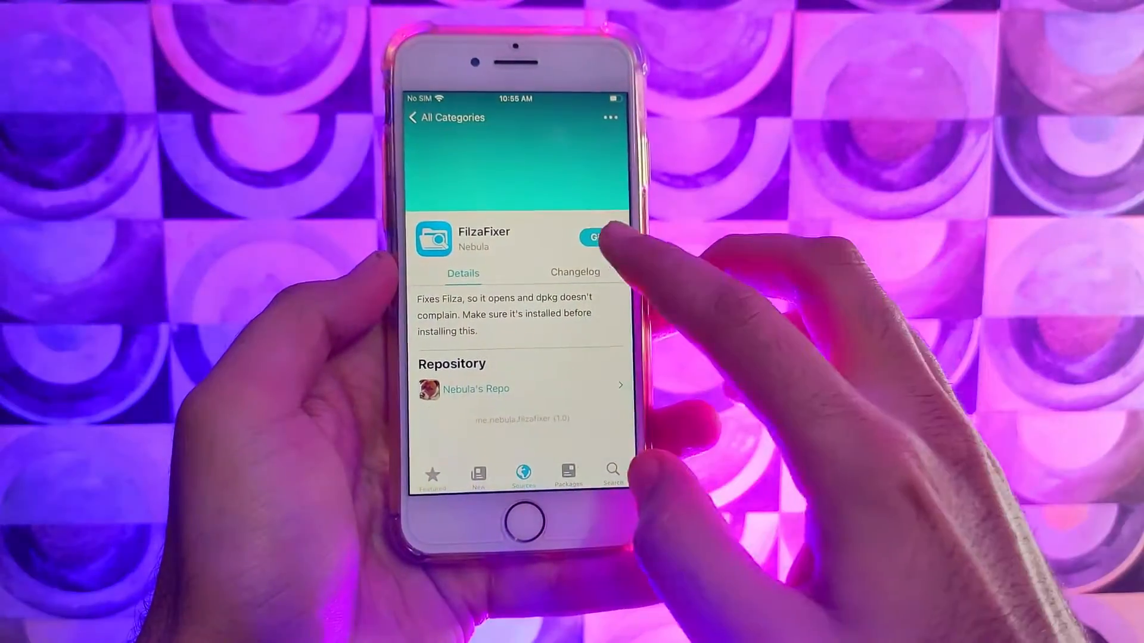
{"action": "left_click", "coordinate": [597, 236]}
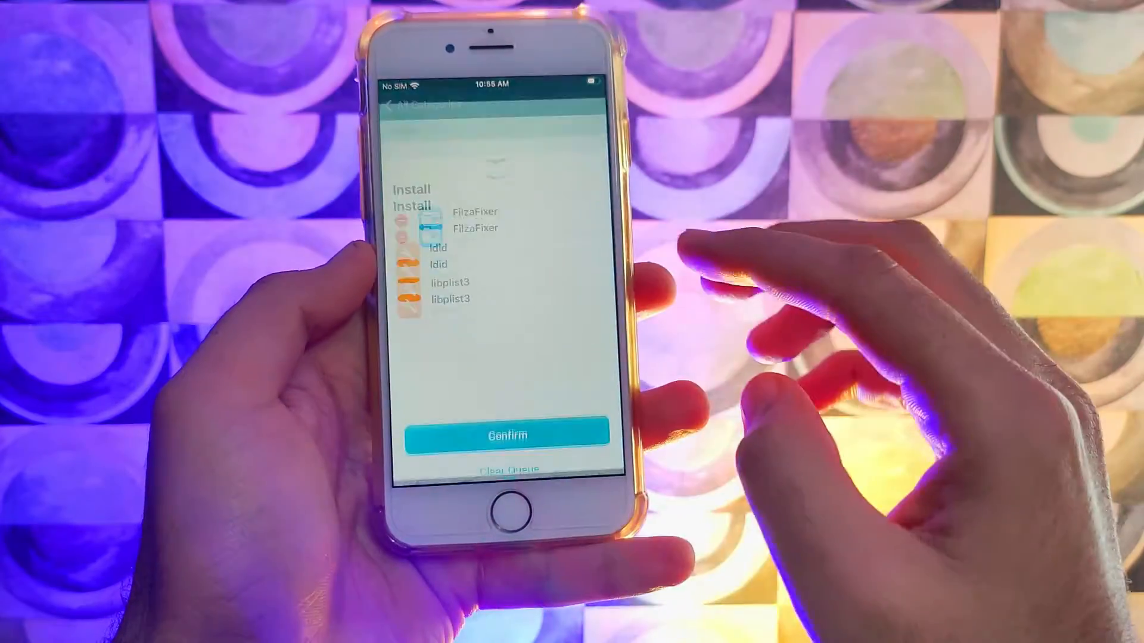
{"action": "left_click", "coordinate": [508, 434]}
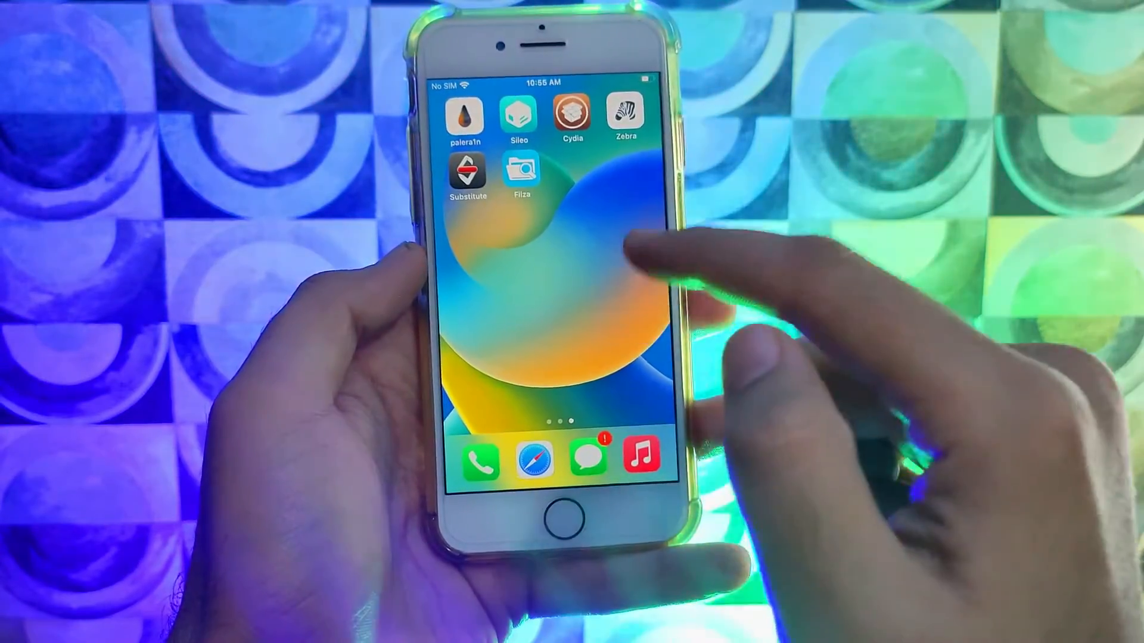
- In Cydia, search 'Filza' and view Filza File Manager 64-bit's package details
{"action": "left_click", "coordinate": [569, 115]}
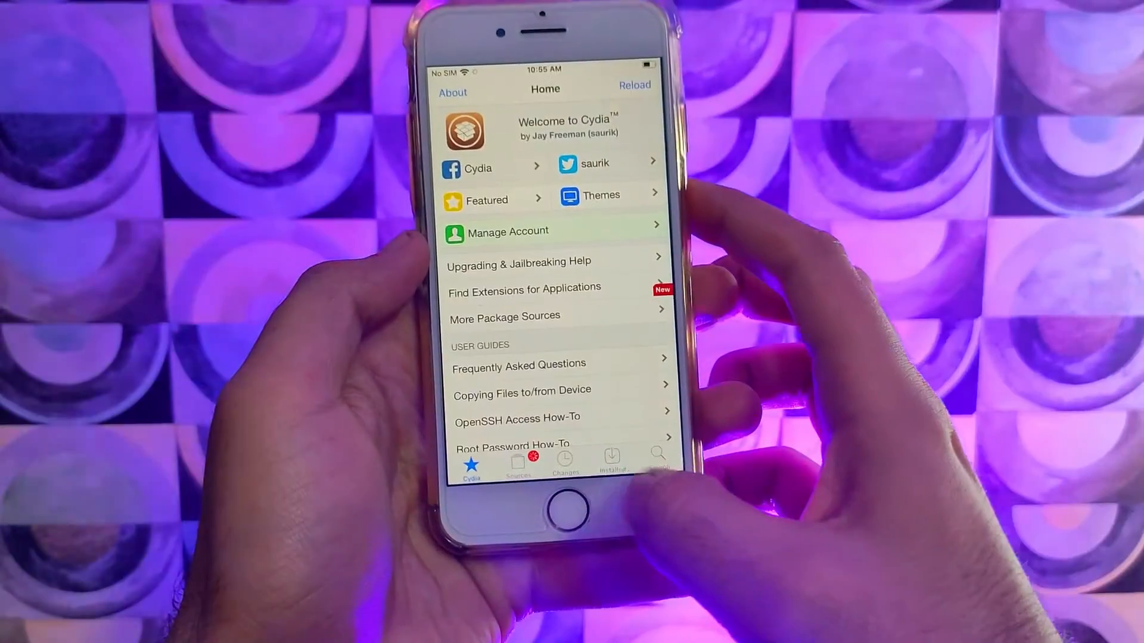
{"action": "left_click", "coordinate": [564, 460]}
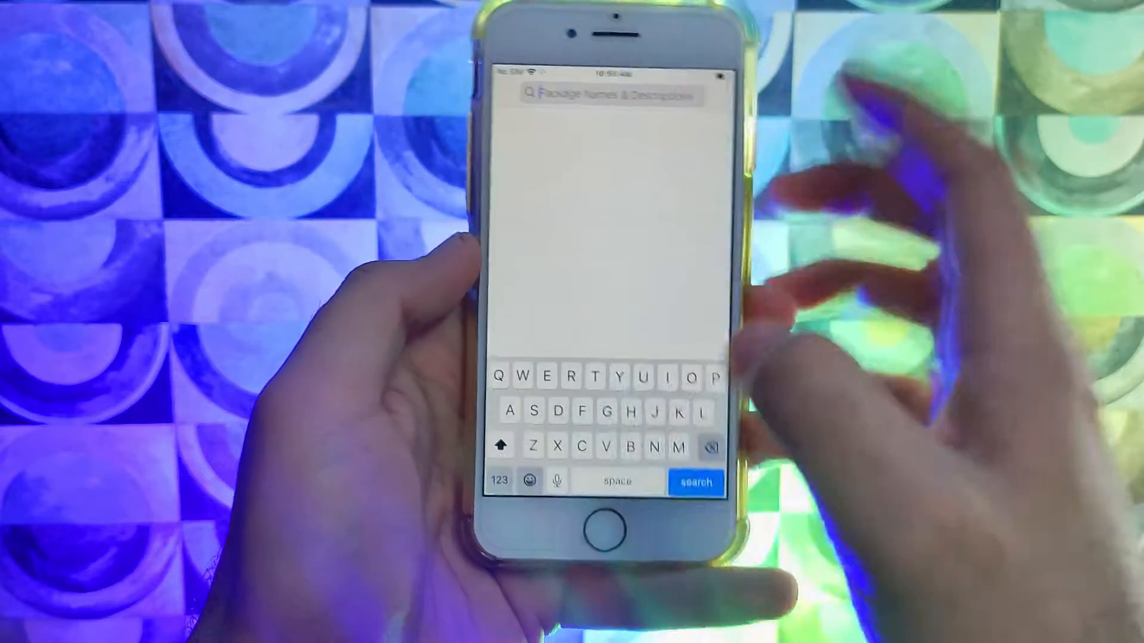
{"action": "type", "text": "Filza"}
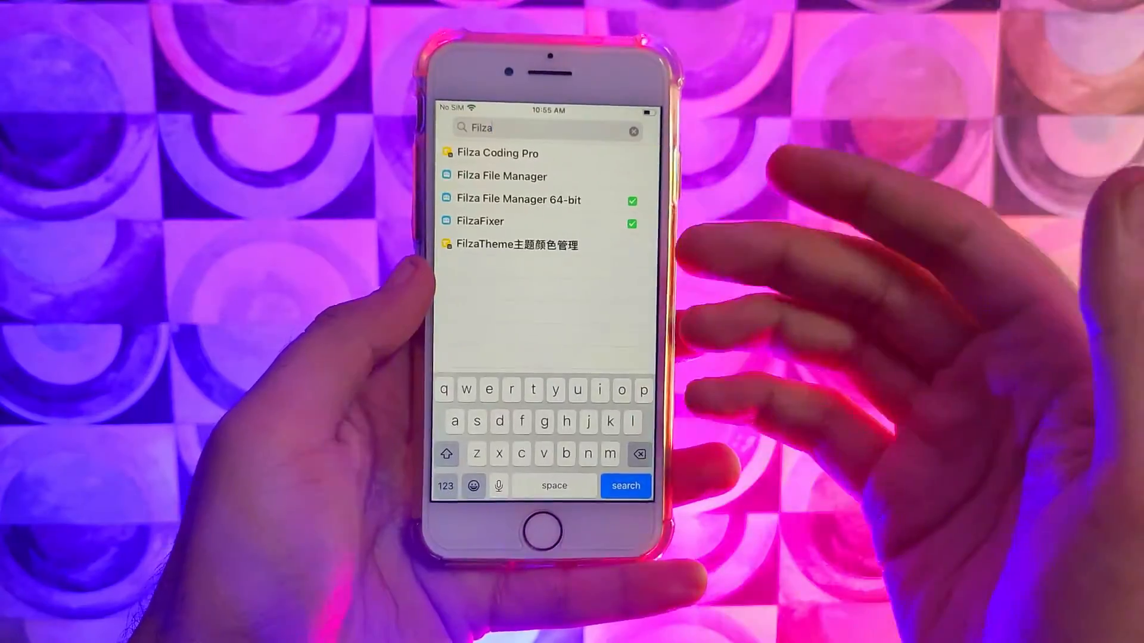
{"action": "left_click", "coordinate": [516, 199]}
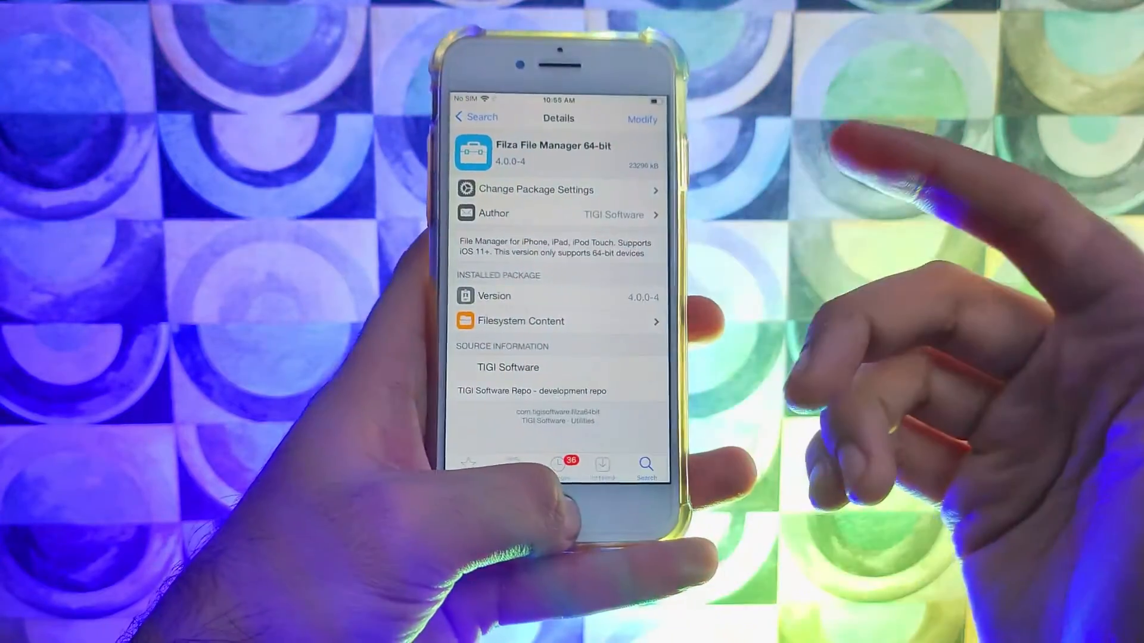